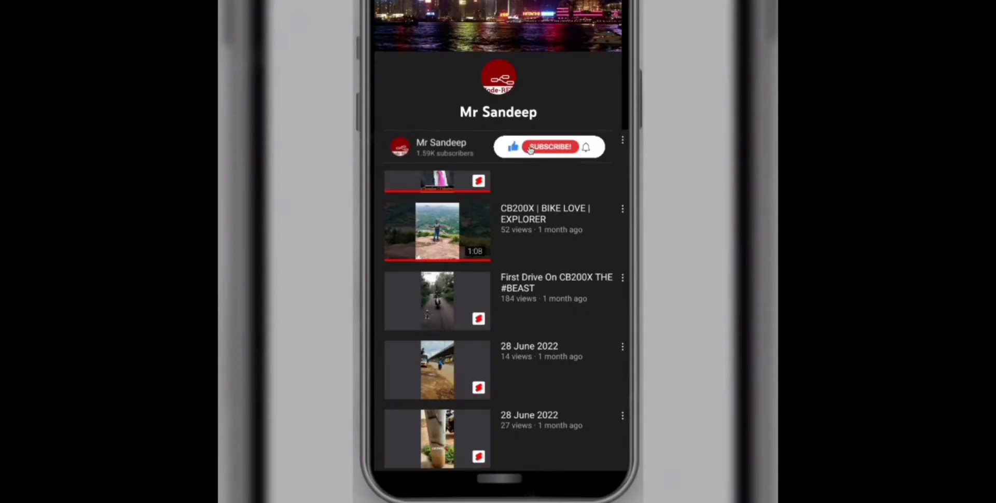
- Add a timestamp inject node and a change node below it, wiring inject into change
{"action": "left_click", "coordinate": [549, 146]}
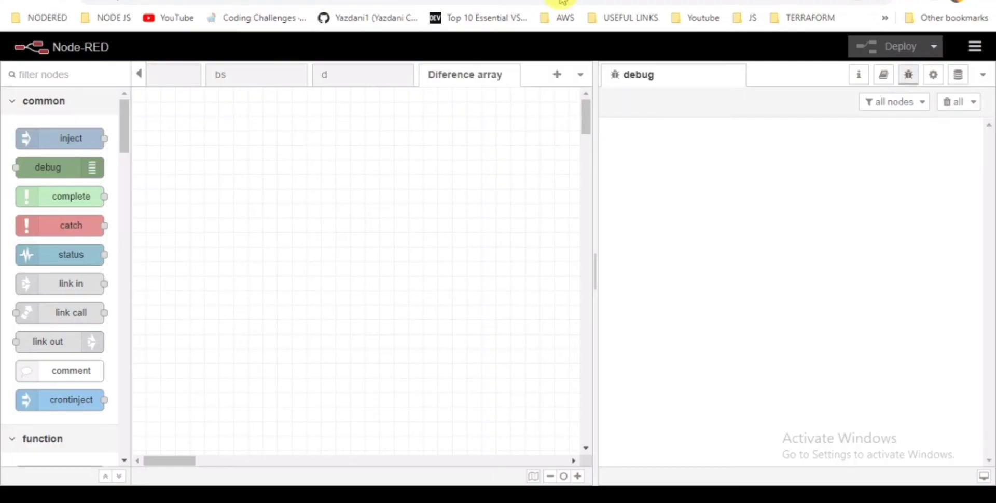
{"action": "mouse_move", "coordinate": [590, 184]}
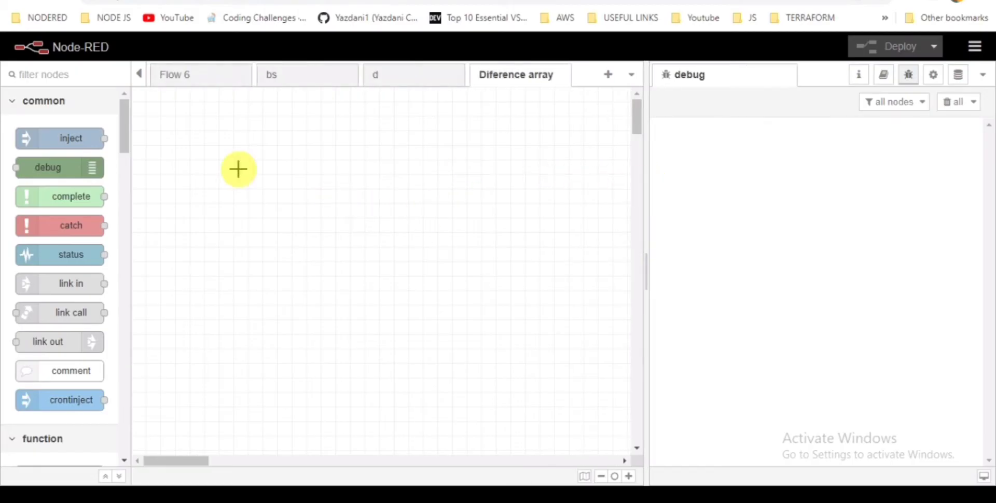
{"action": "mouse_move", "coordinate": [60, 138]}
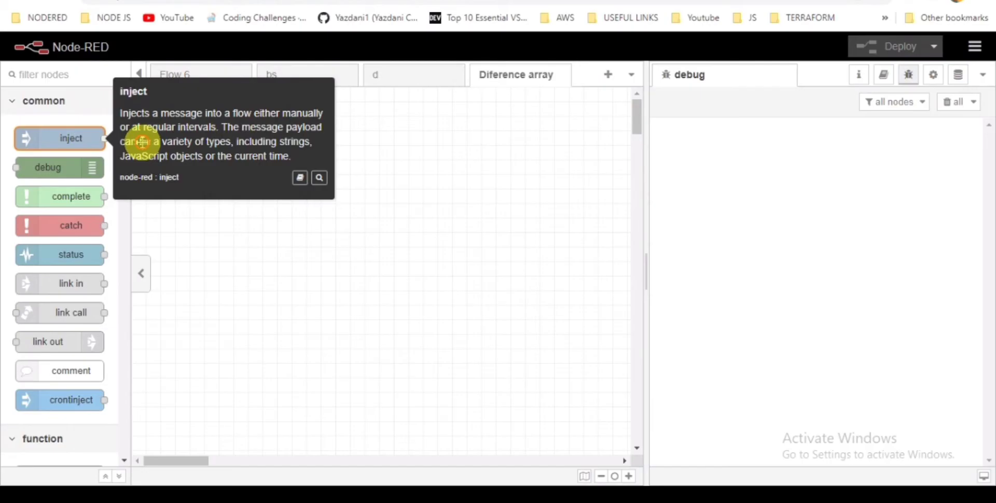
{"action": "left_click_drag", "start_coordinate": [60, 138], "coordinate": [240, 144]}
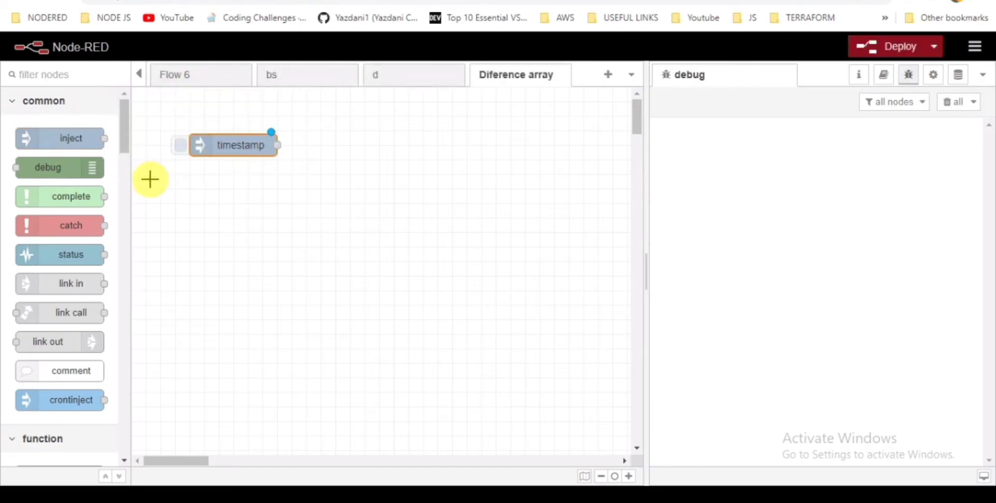
{"action": "type", "text": "d"}
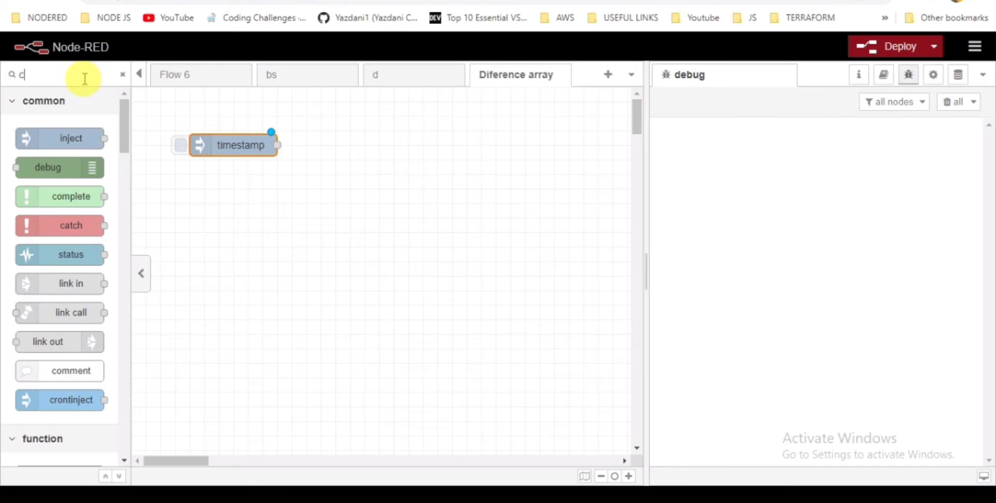
{"action": "type", "text": "han"}
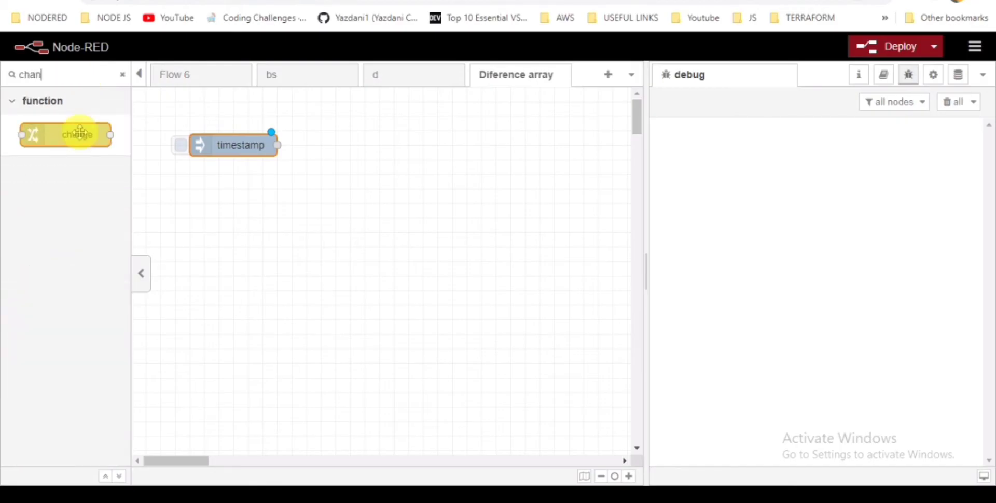
{"action": "left_click_drag", "start_coordinate": [66, 134], "coordinate": [262, 218]}
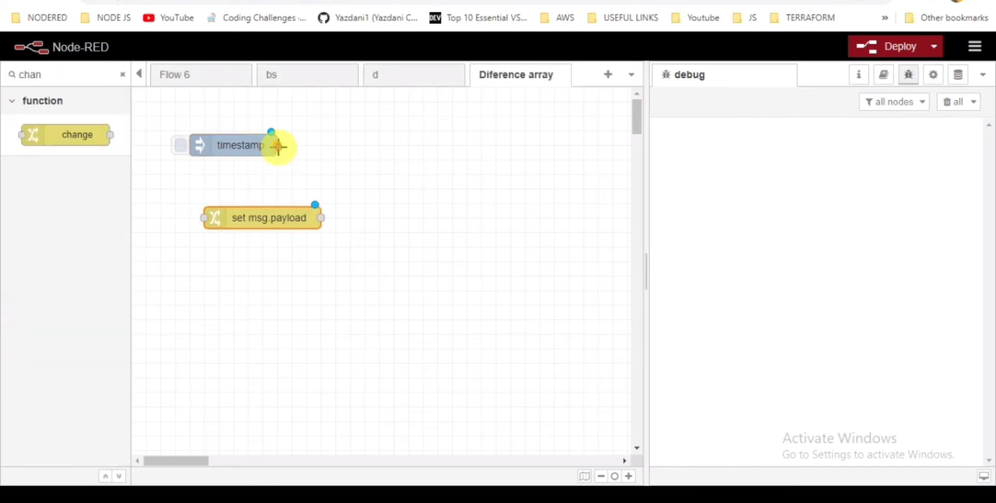
{"action": "left_click_drag", "start_coordinate": [278, 147], "coordinate": [203, 218]}
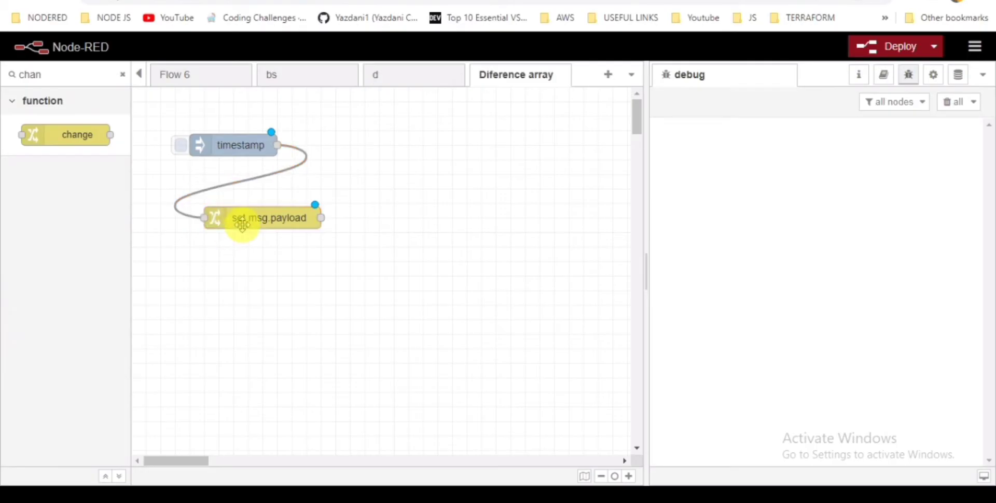
- Set the change node's first rule to msg.left
{"action": "double_click", "coordinate": [268, 218]}
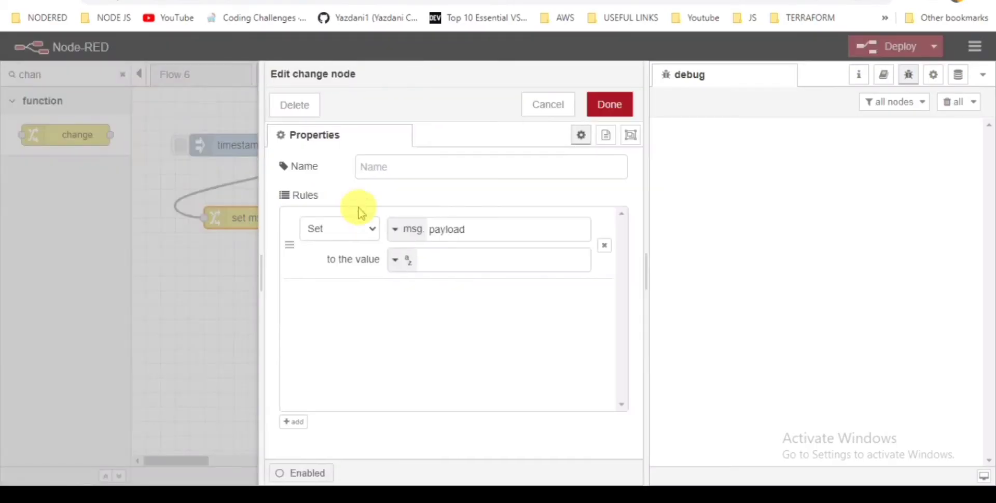
{"action": "mouse_move", "coordinate": [399, 229]}
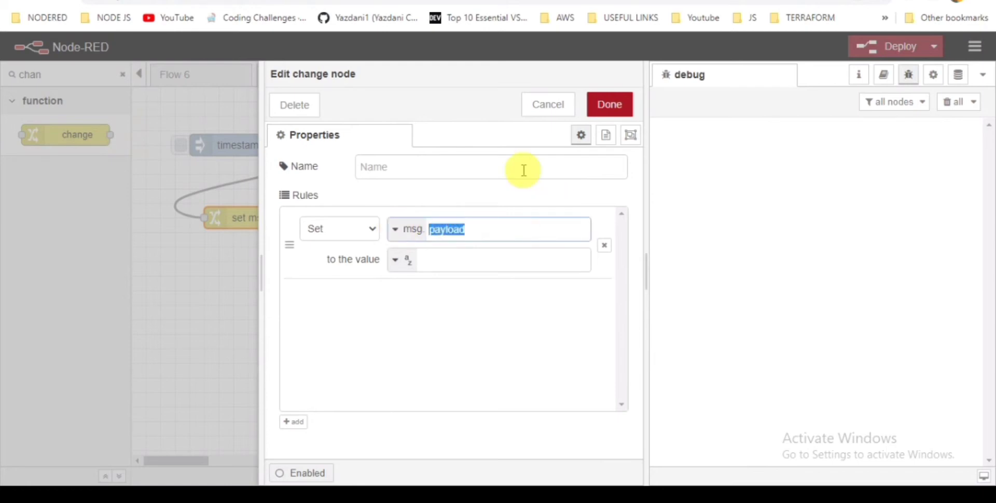
{"action": "type", "text": "left"}
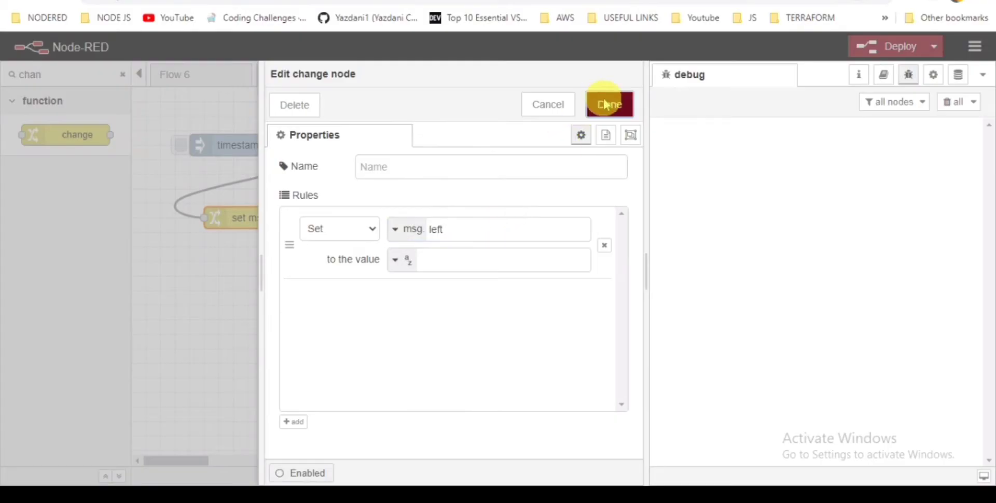
{"action": "left_click", "coordinate": [607, 104]}
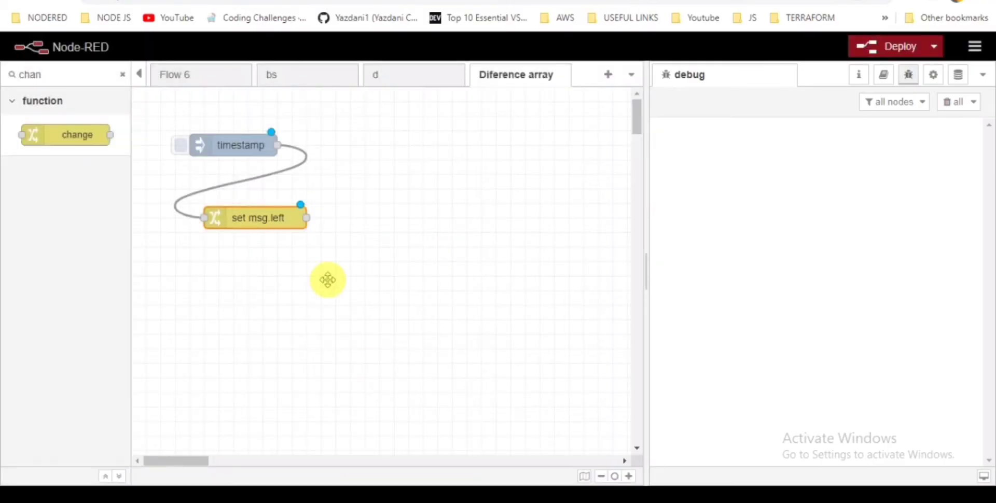
- Add a second change rule for msg.right and confirm both rules
{"action": "double_click", "coordinate": [257, 217]}
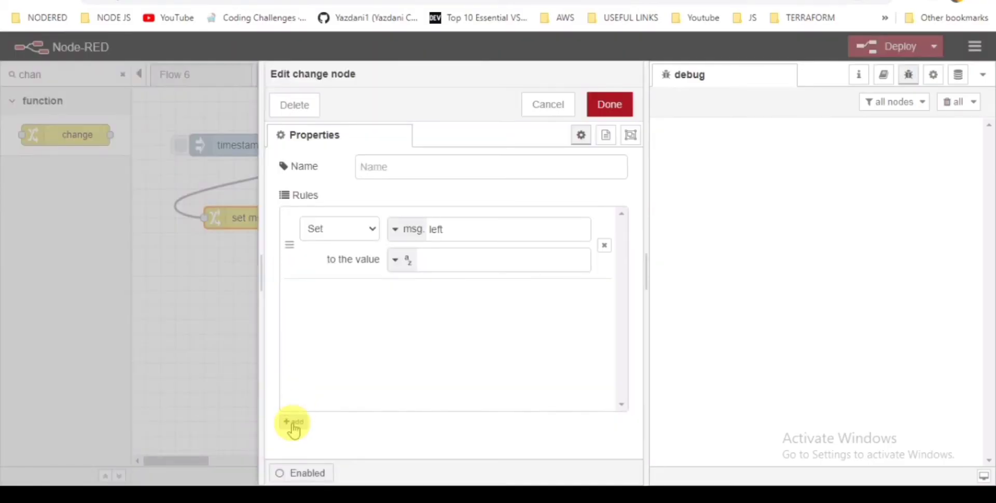
{"action": "left_click", "coordinate": [292, 422]}
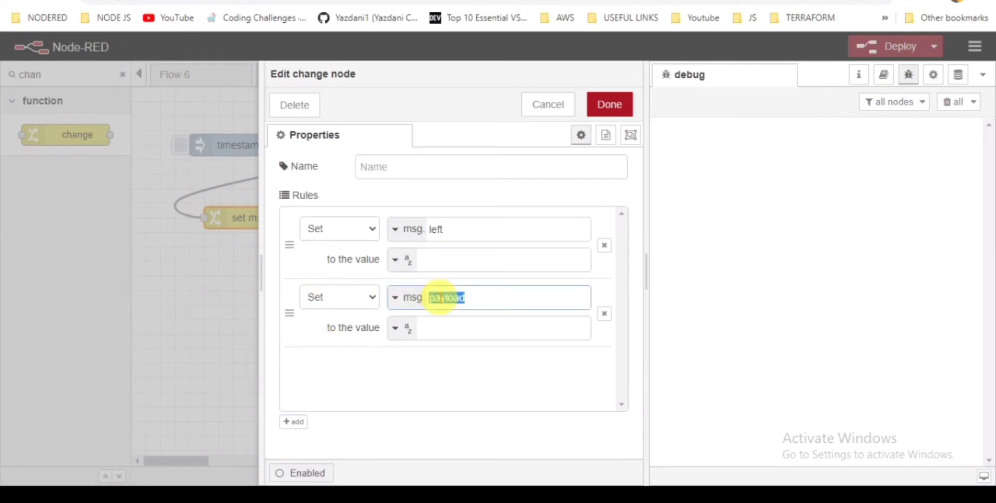
{"action": "type", "text": "right"}
{"action": "left_click", "coordinate": [489, 328]}
{"action": "type", "text": "[\"onion\", \"tomato\", \"chilly\", \"grapes\"]"}
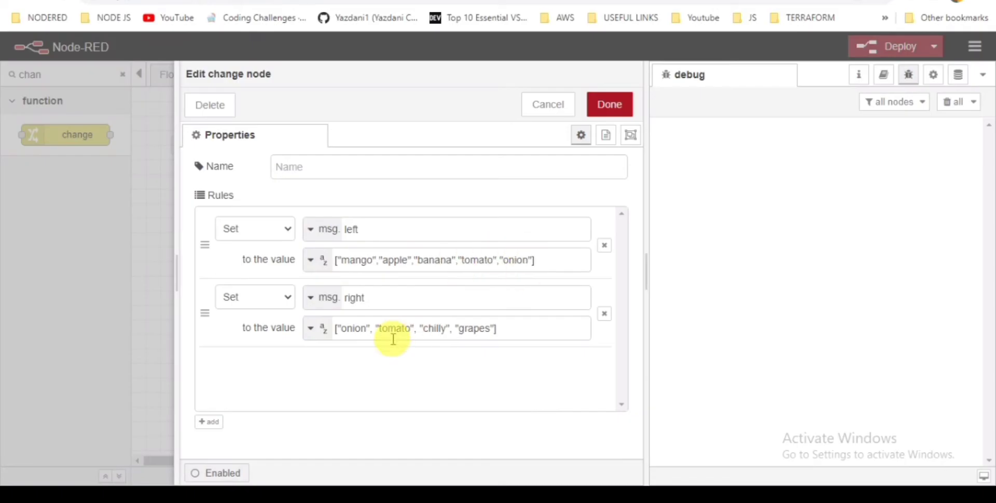
{"action": "double_click", "coordinate": [518, 260]}
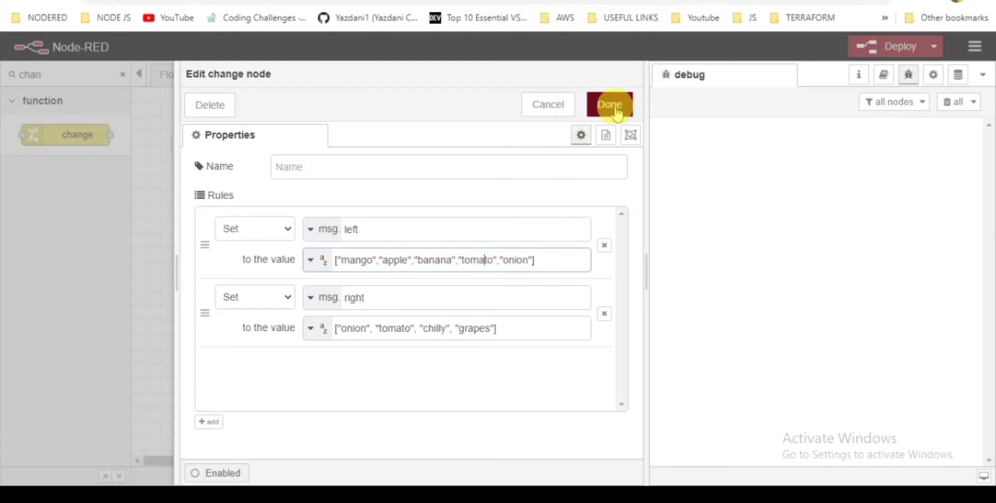
{"action": "left_click", "coordinate": [608, 105]}
{"action": "type", "text": "di"}
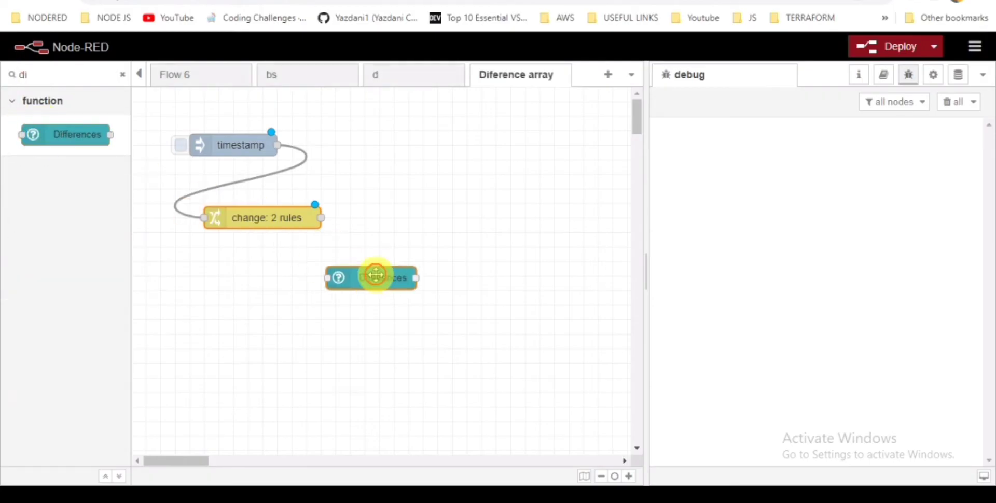
- Wire the change node into the Differences node and open its settings
{"action": "left_click_drag", "start_coordinate": [372, 278], "coordinate": [378, 261]}
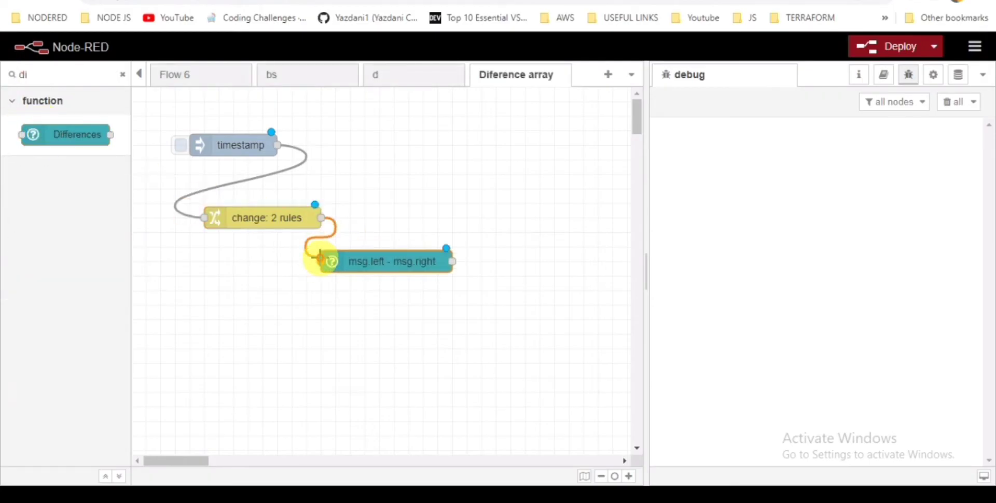
{"action": "double_click", "coordinate": [392, 261]}
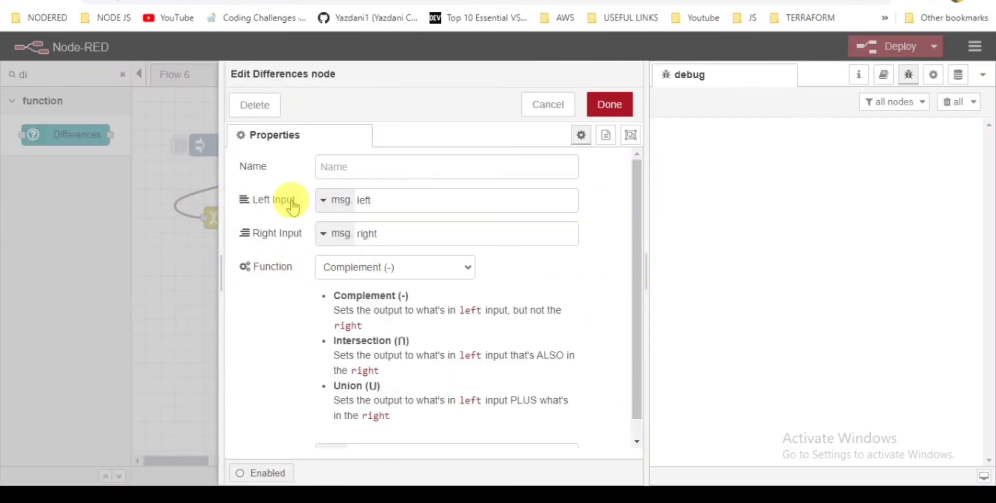
- Name the Differences node 'find diff' and close its settings
{"action": "double_click", "coordinate": [367, 233]}
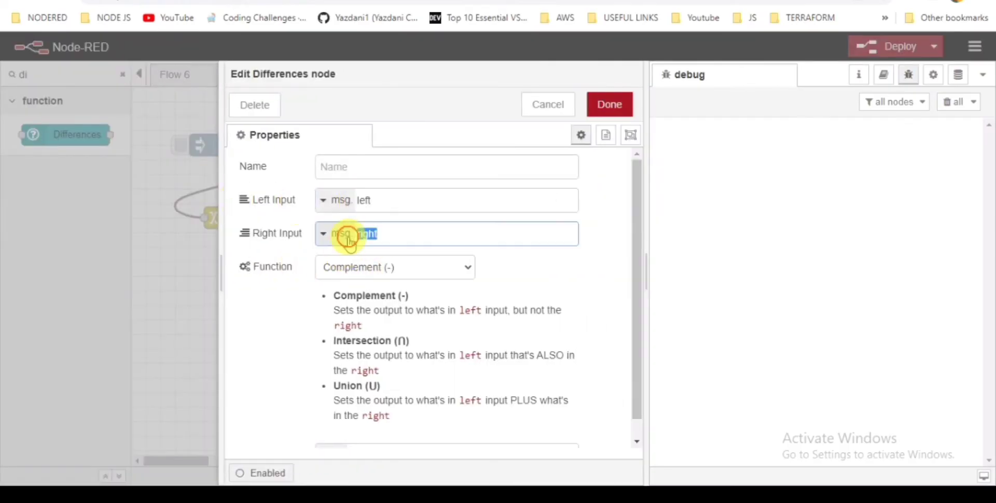
{"action": "mouse_move", "coordinate": [332, 292]}
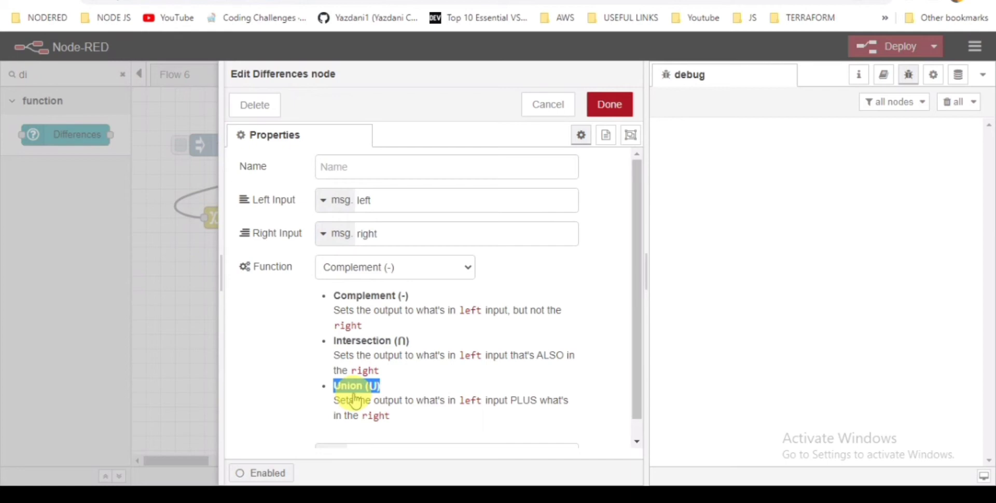
{"action": "mouse_move", "coordinate": [592, 280]}
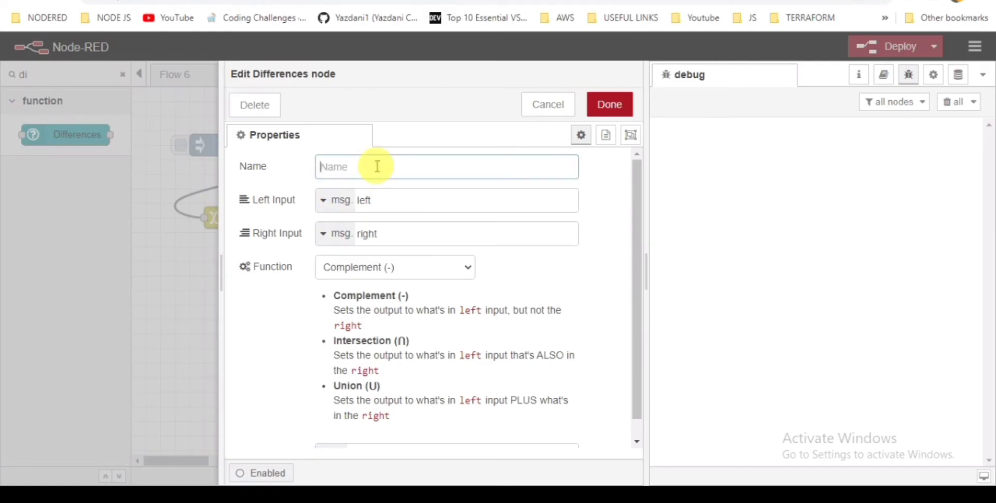
{"action": "type", "text": "find"}
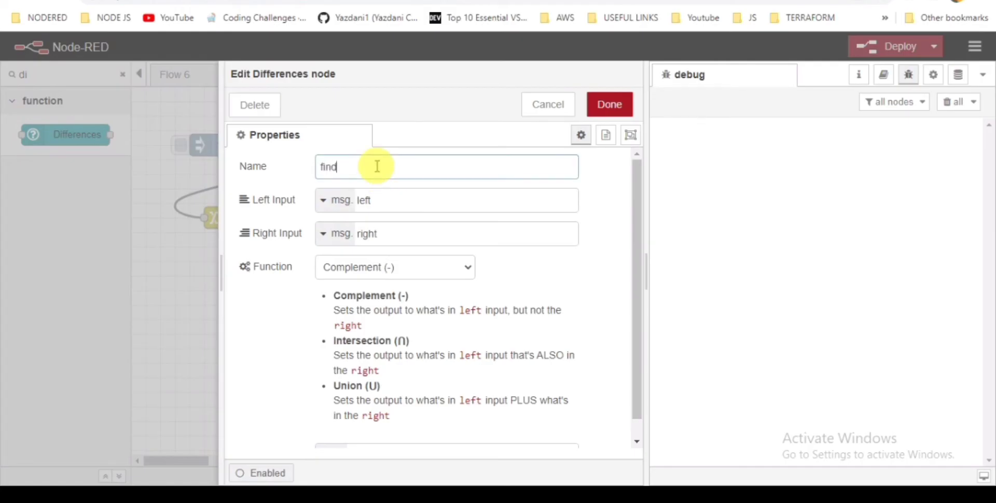
{"action": "type", "text": "diff"}
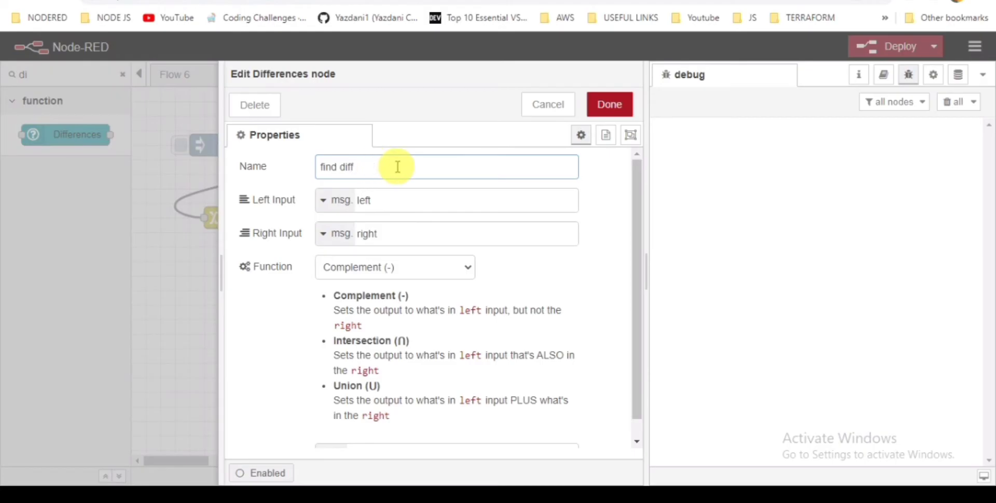
{"action": "left_click", "coordinate": [608, 104]}
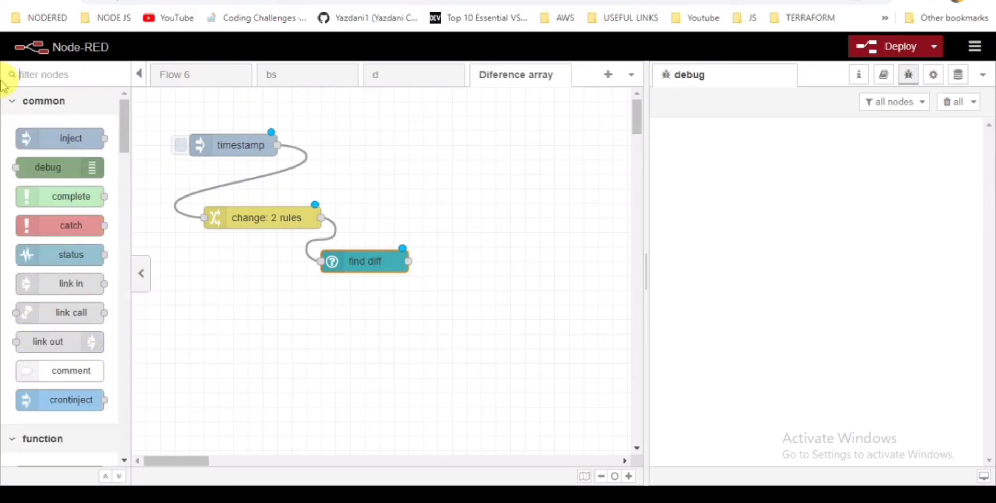
- Add a debug node after find diff and deploy the four-node flow
{"action": "type", "text": "deb"}
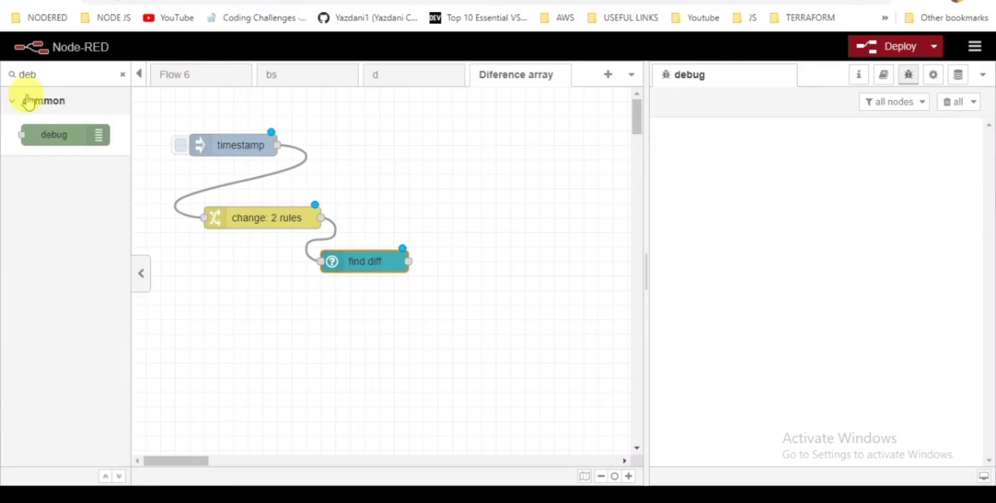
{"action": "left_click_drag", "start_coordinate": [54, 134], "coordinate": [498, 290]}
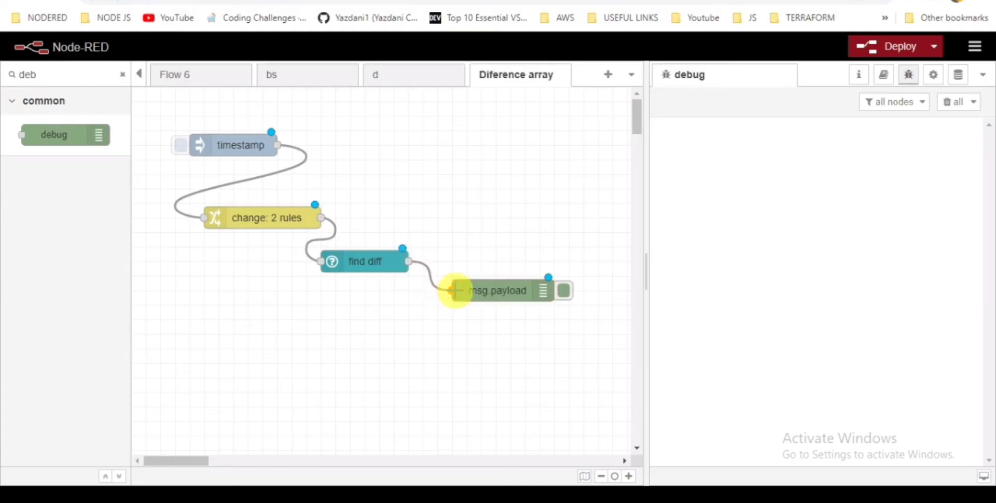
{"action": "left_click", "coordinate": [900, 46]}
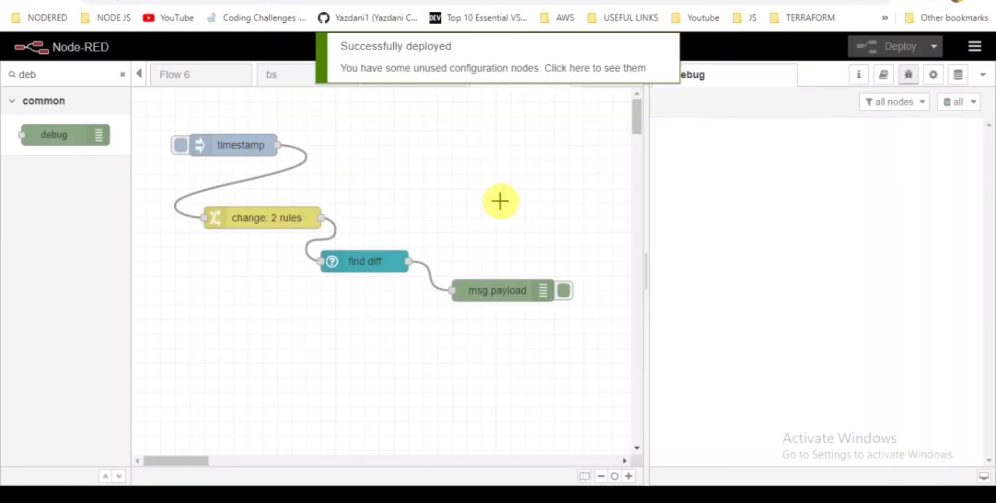
{"action": "mouse_move", "coordinate": [513, 174]}
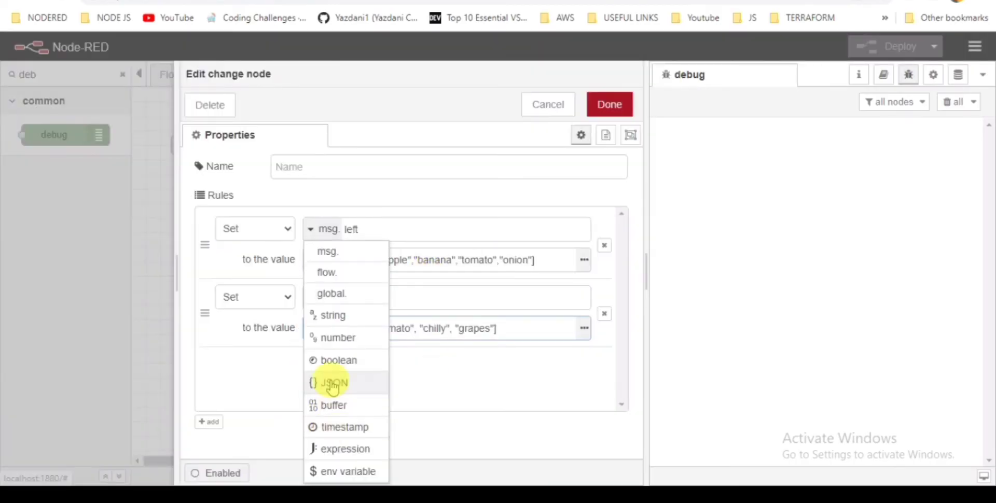
- Make msg.left's value a JSON array, redeploy, and fire the timestamp inject
{"action": "left_click", "coordinate": [608, 104]}
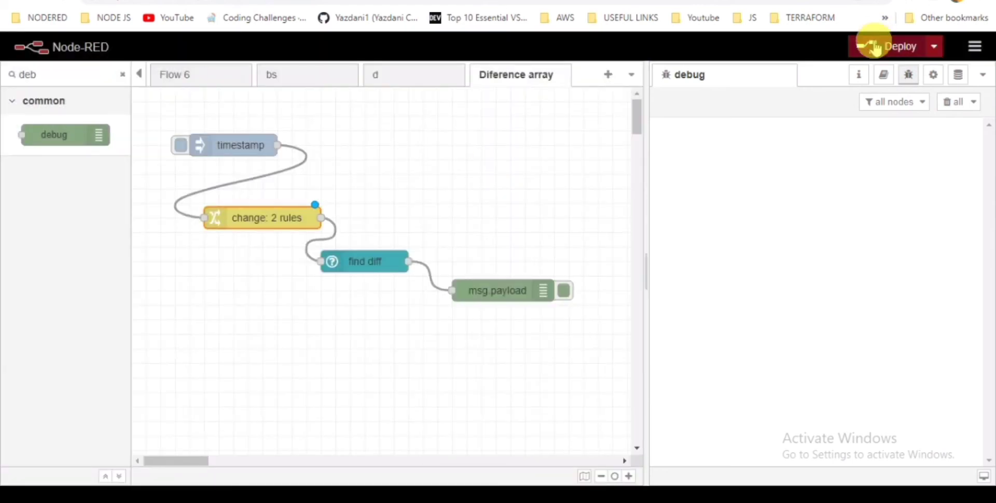
{"action": "left_click", "coordinate": [898, 45]}
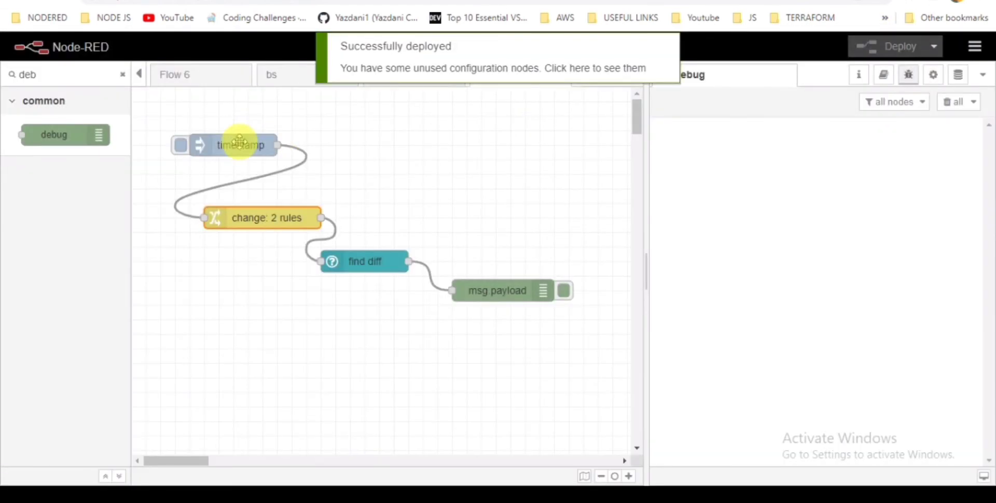
{"action": "left_click", "coordinate": [381, 340]}
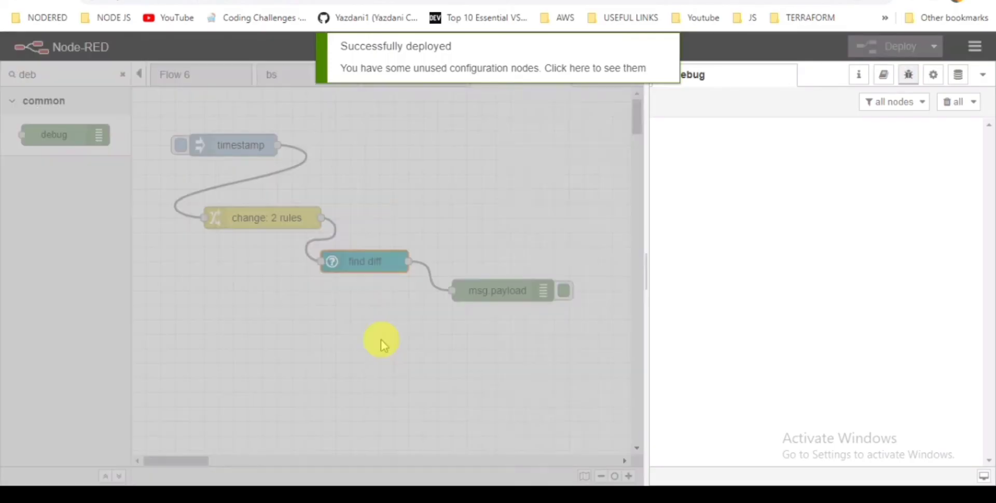
- Select 'onion' in the Notepad array to compare against the debug result mango, apple, banana
{"action": "double_click", "coordinate": [365, 260]}
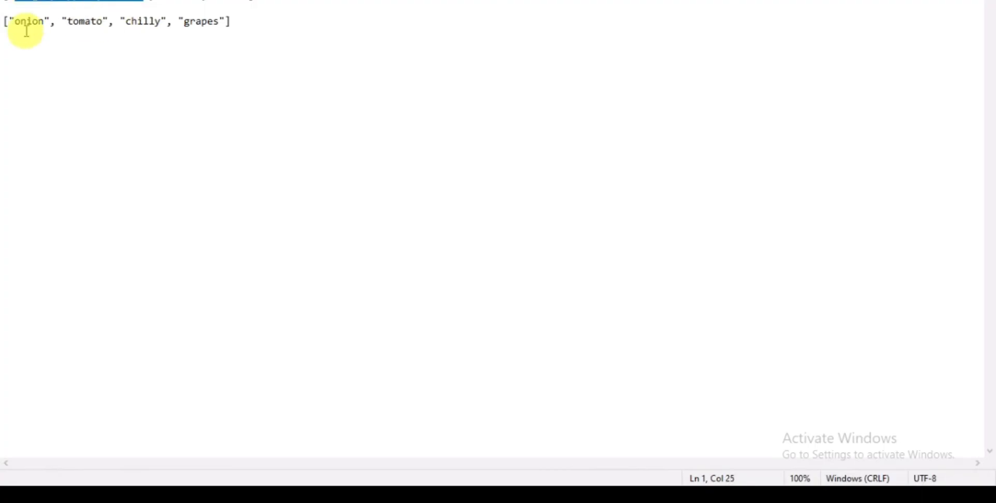
{"action": "left_click_drag", "start_coordinate": [5, 21], "coordinate": [57, 21]}
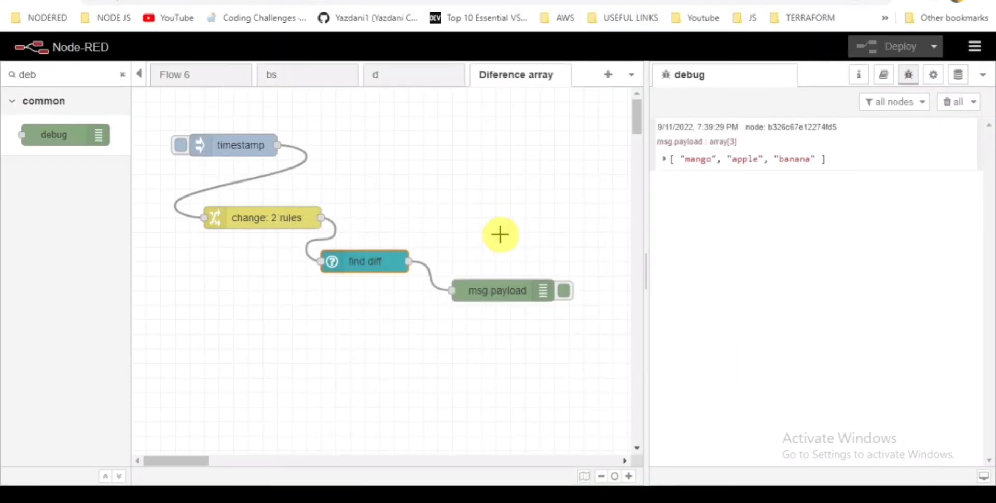
- Switch find diff to Intersection and rerun, getting tomato and onion
{"action": "double_click", "coordinate": [365, 261]}
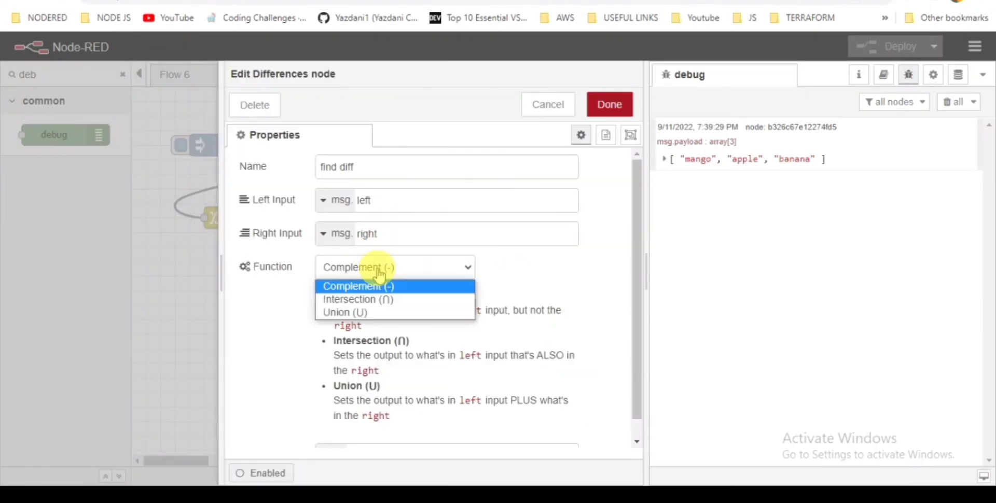
{"action": "left_click", "coordinate": [358, 285]}
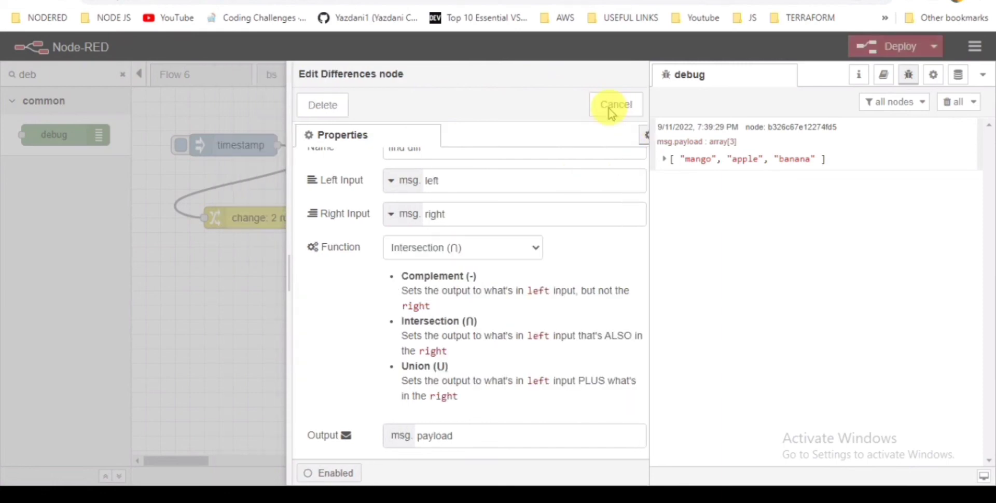
{"action": "left_click", "coordinate": [616, 105]}
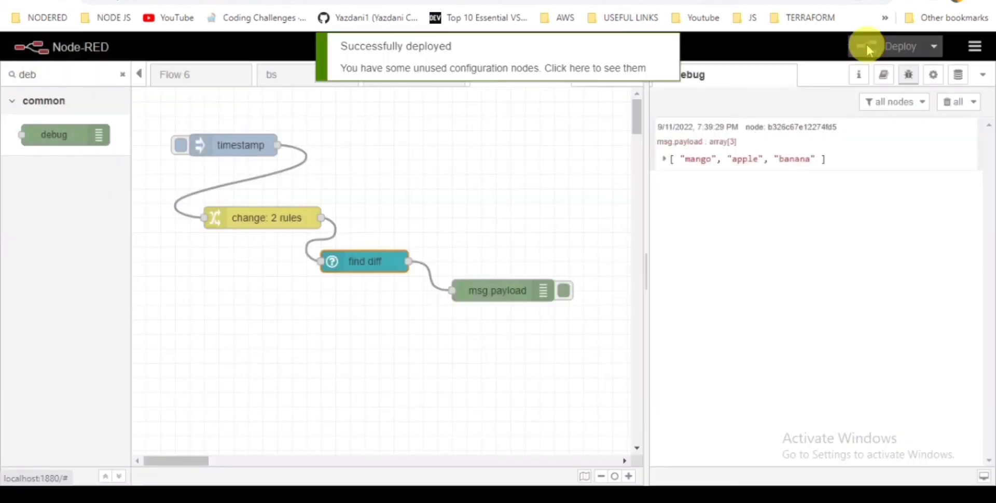
{"action": "left_click", "coordinate": [180, 145]}
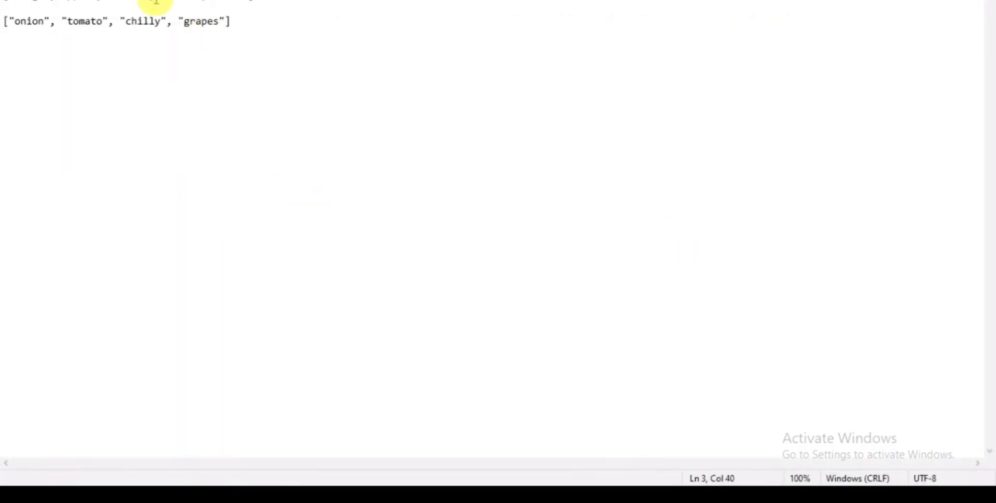
{"action": "left_click", "coordinate": [52, 21]}
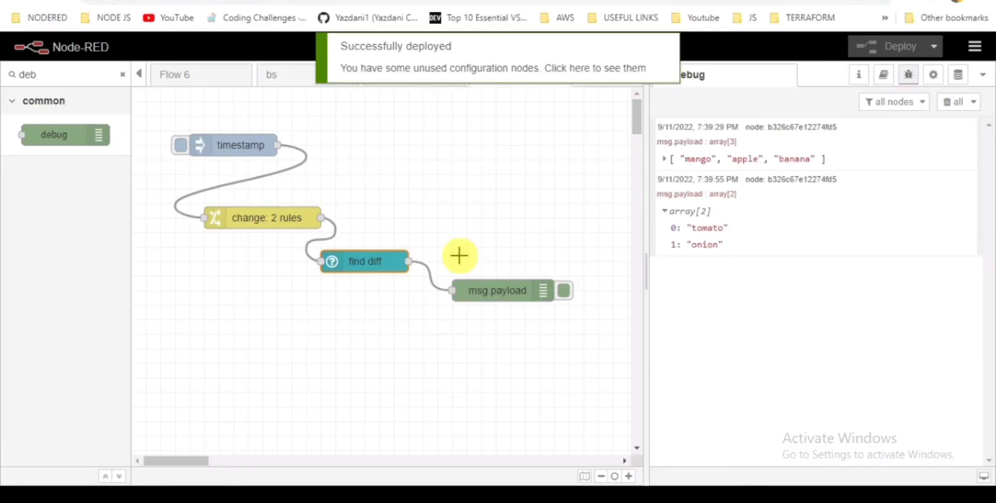
- Switch find diff to Union, redeploy, and rerun to list all seven items
{"action": "double_click", "coordinate": [365, 261]}
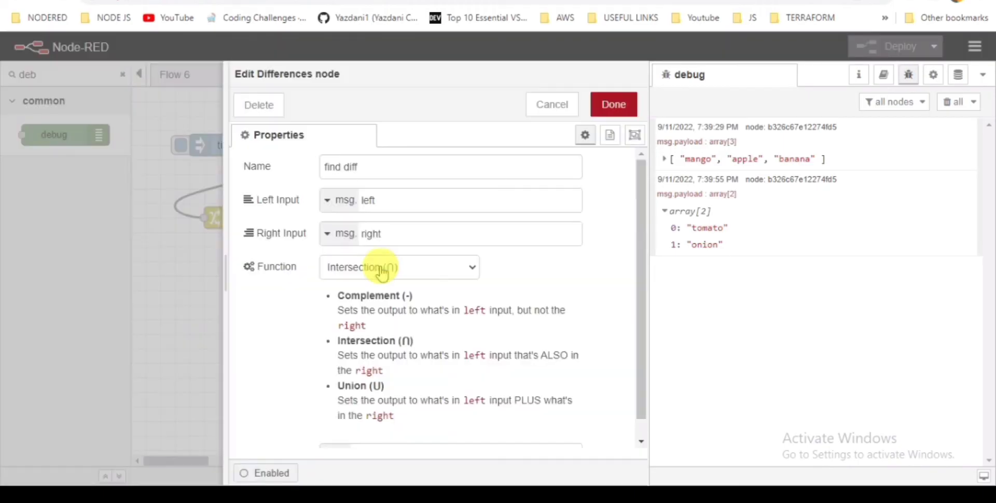
{"action": "left_click", "coordinate": [399, 266]}
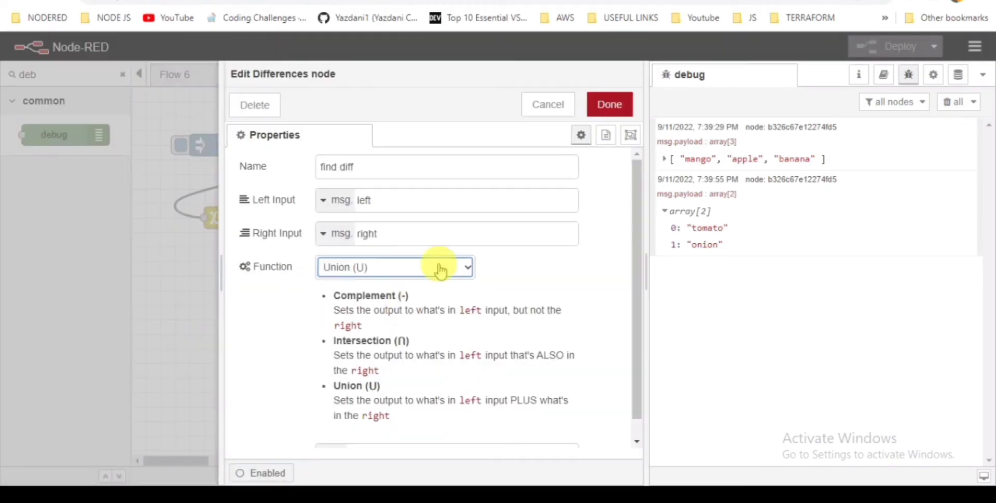
{"action": "left_click", "coordinate": [608, 104]}
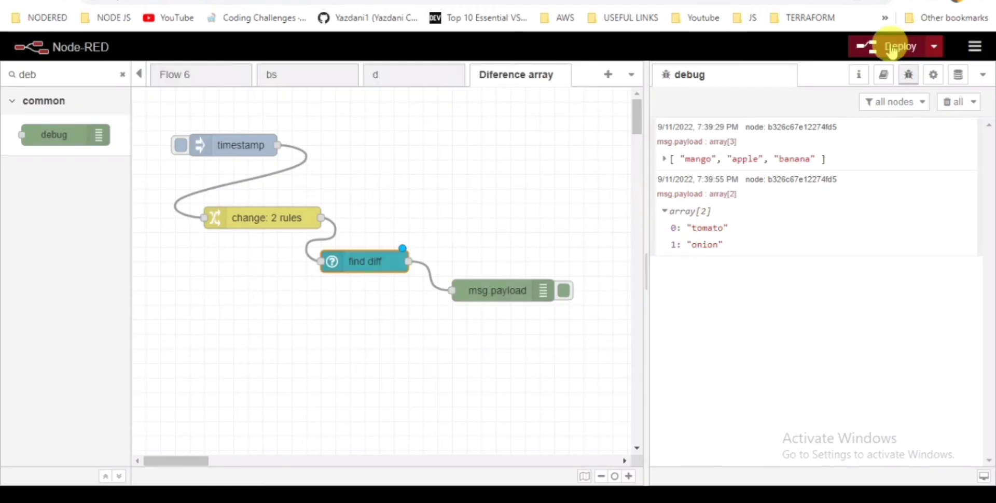
{"action": "left_click", "coordinate": [900, 46]}
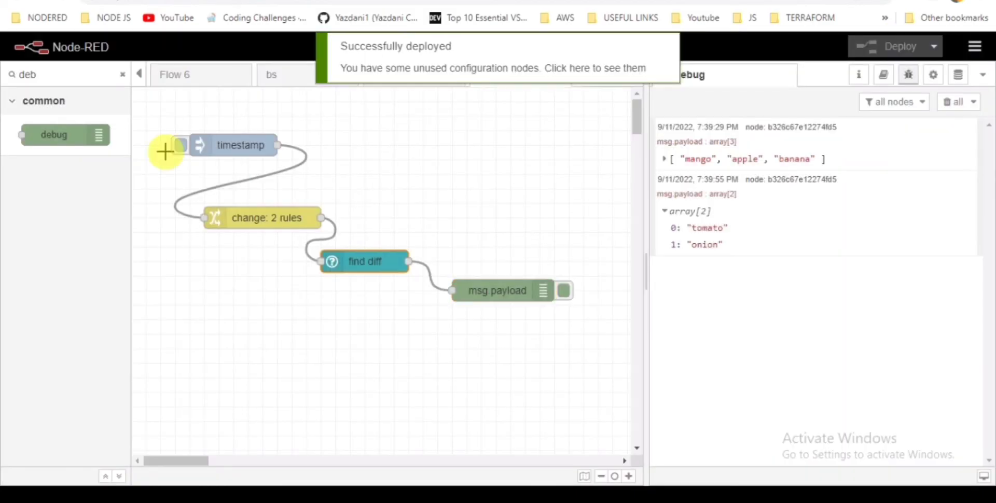
{"action": "left_click", "coordinate": [180, 145]}
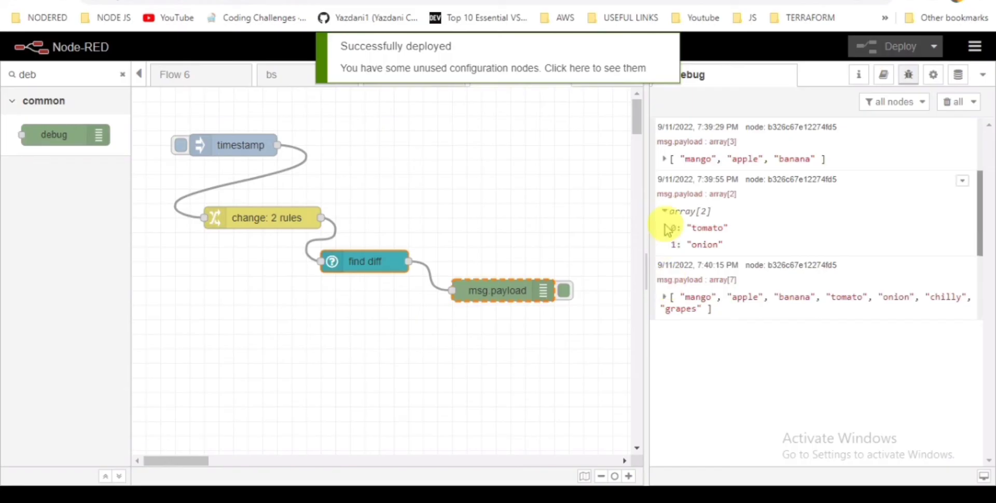
{"action": "left_click", "coordinate": [665, 211]}
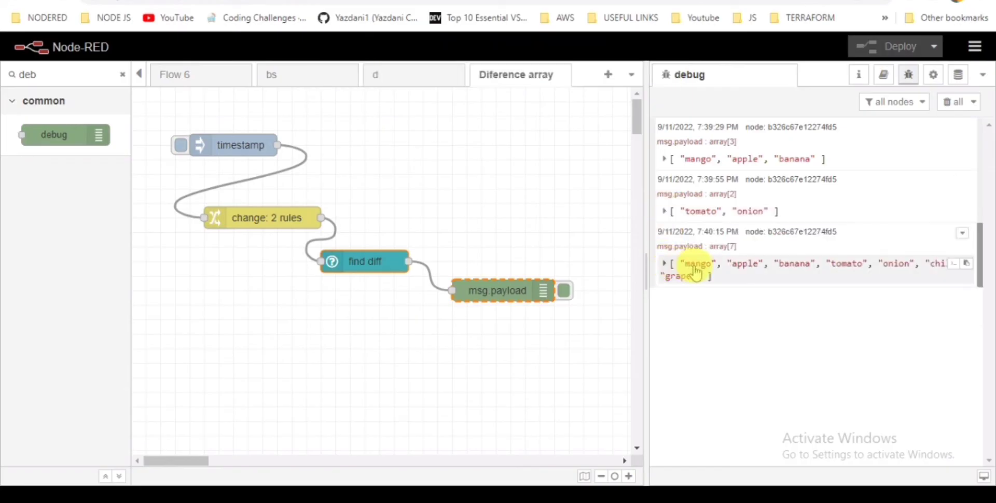
{"action": "mouse_move", "coordinate": [736, 298]}
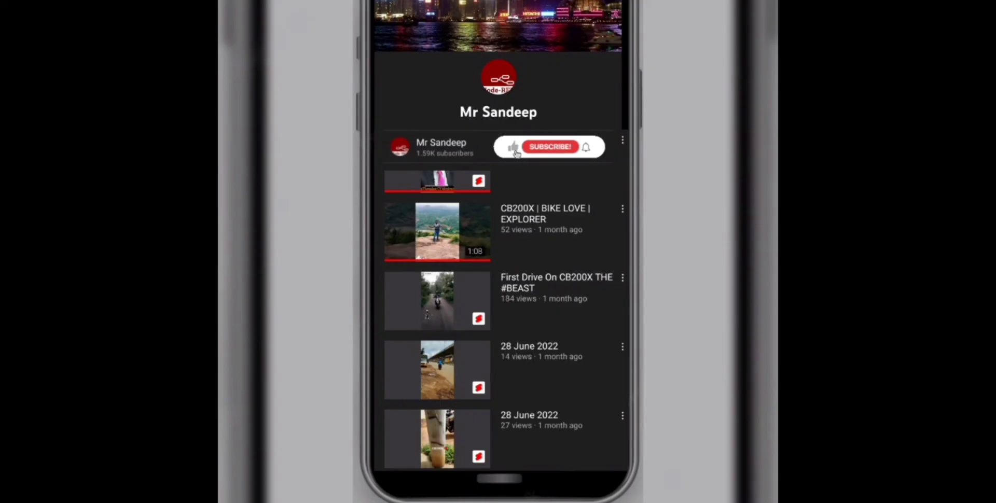
{"action": "left_click", "coordinate": [512, 146]}
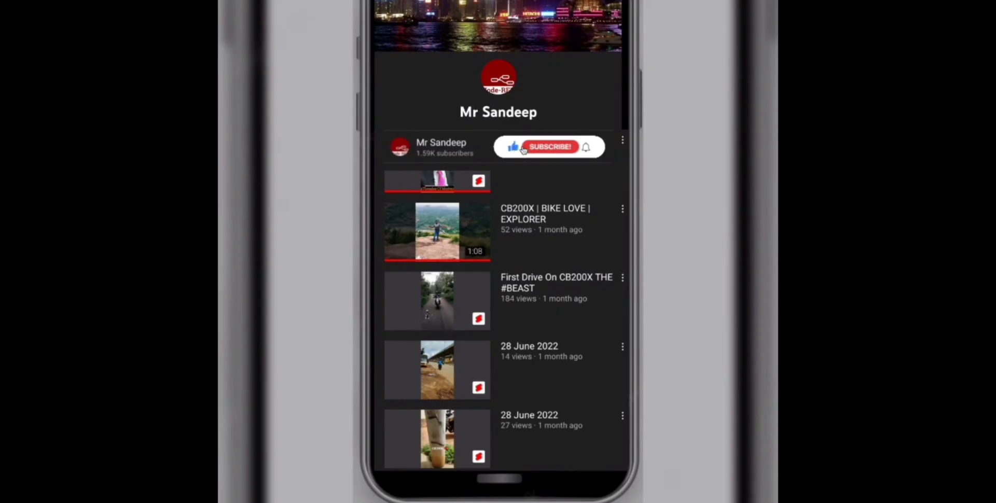
{"action": "mouse_move", "coordinate": [550, 149]}
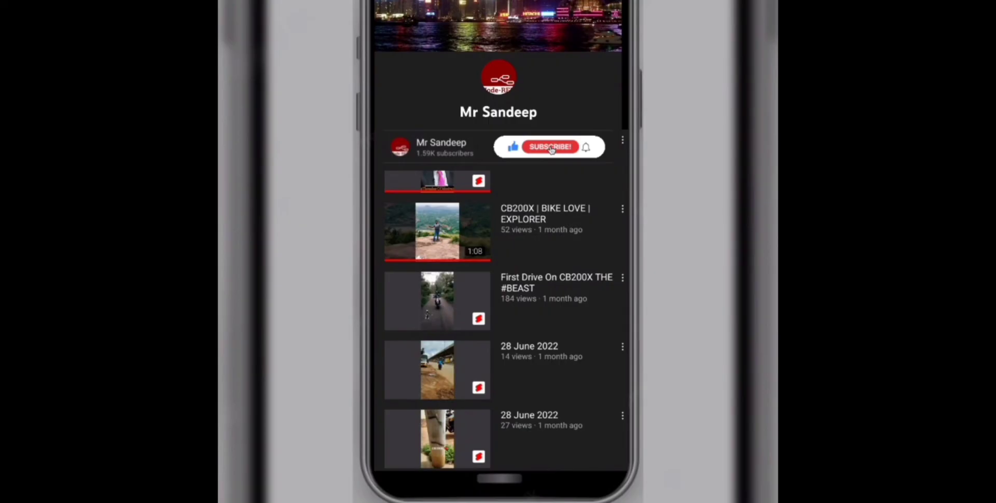
{"action": "left_click", "coordinate": [549, 147]}
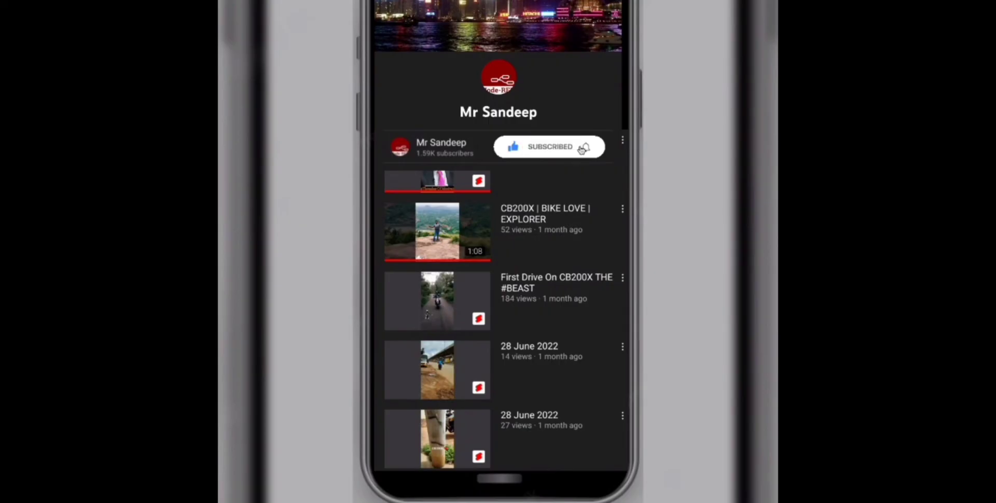